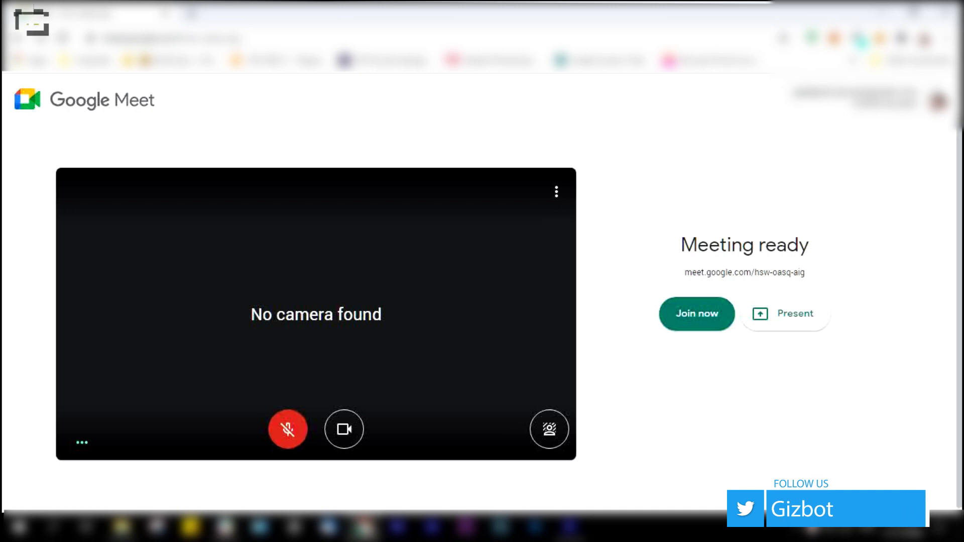
mouse_move(504, 263)
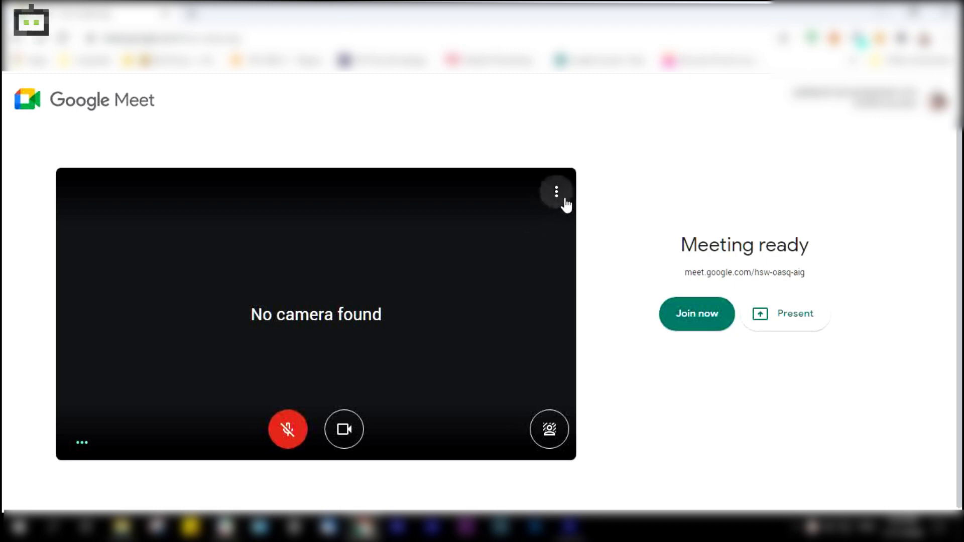
- Show the background effects and apply Blur your background to the camera preview
click(555, 190)
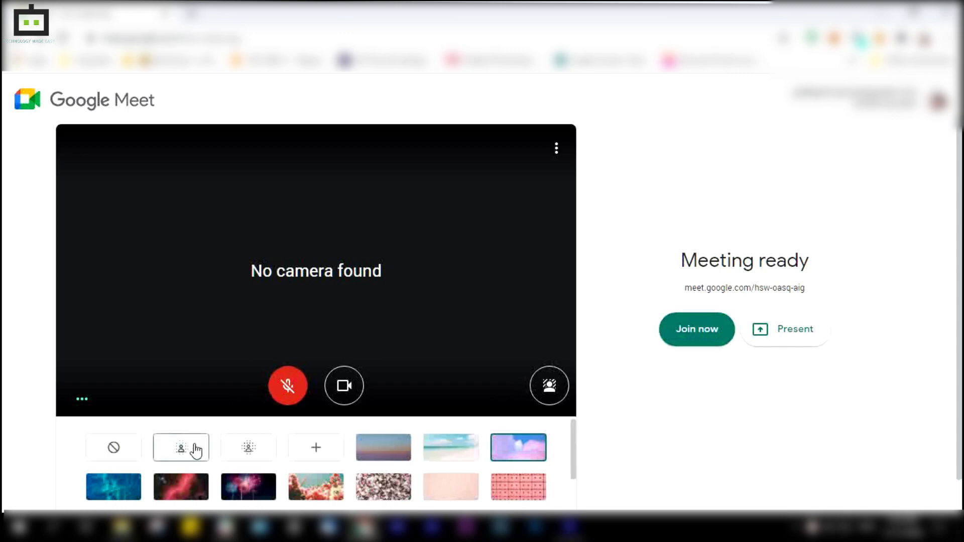
mouse_move(248, 448)
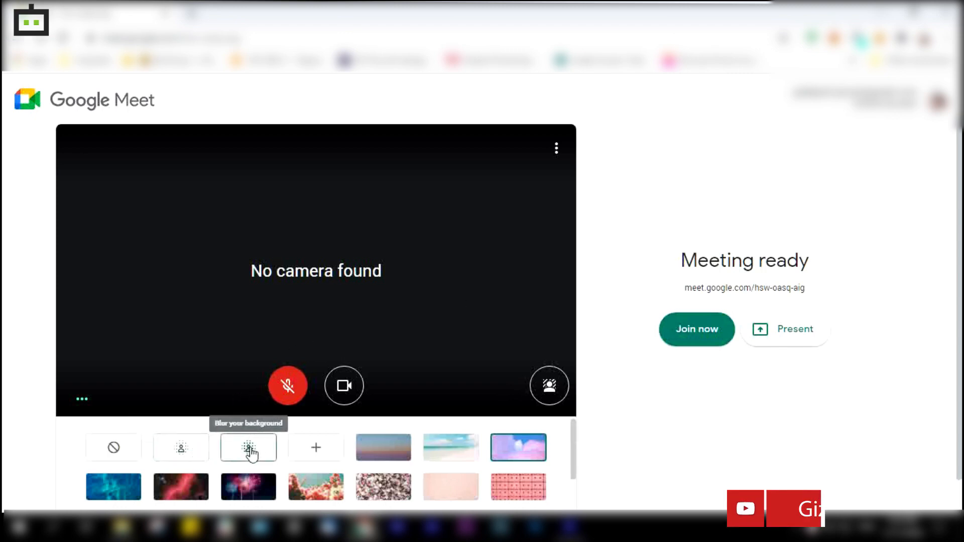
click(248, 447)
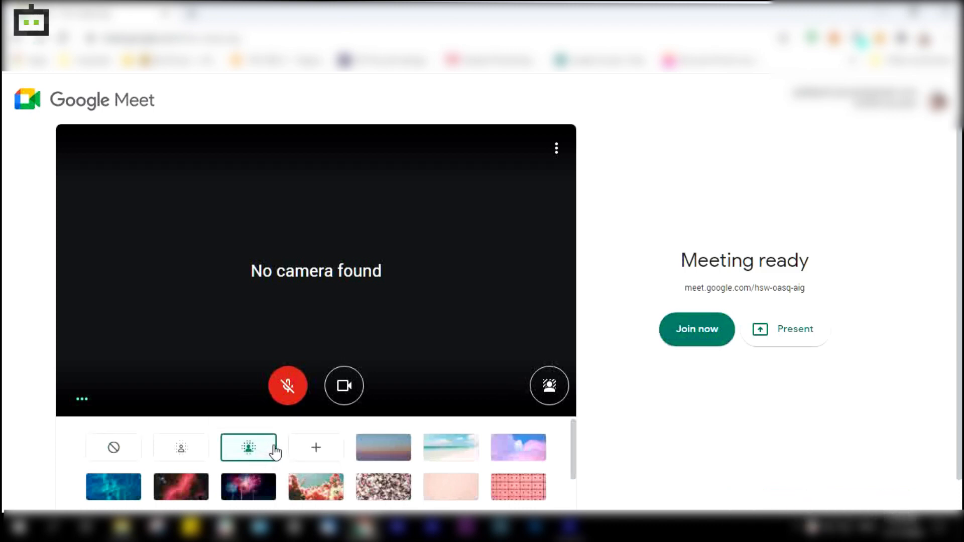
mouse_move(518, 447)
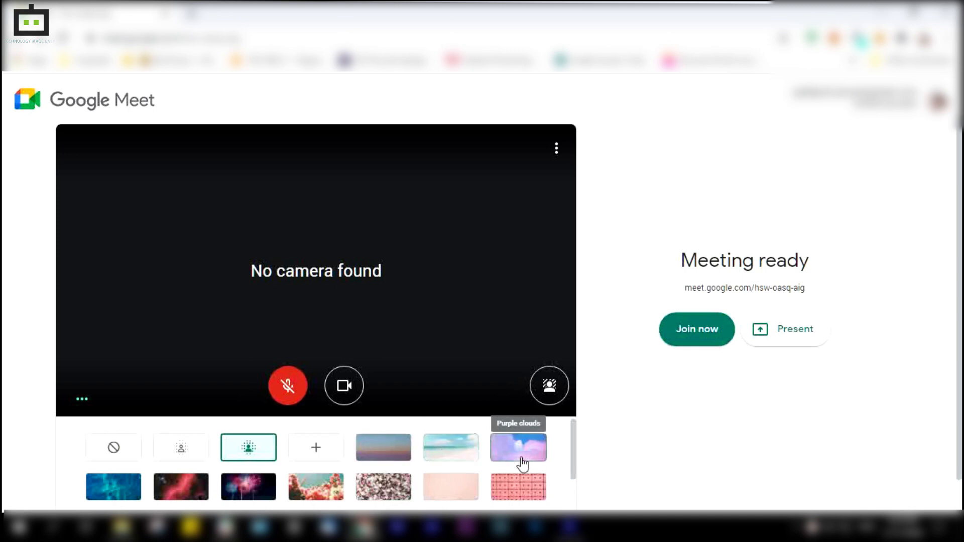
- Start picking a custom background image from disk, then cancel the file dialog without choosing one
scroll(down, 3)
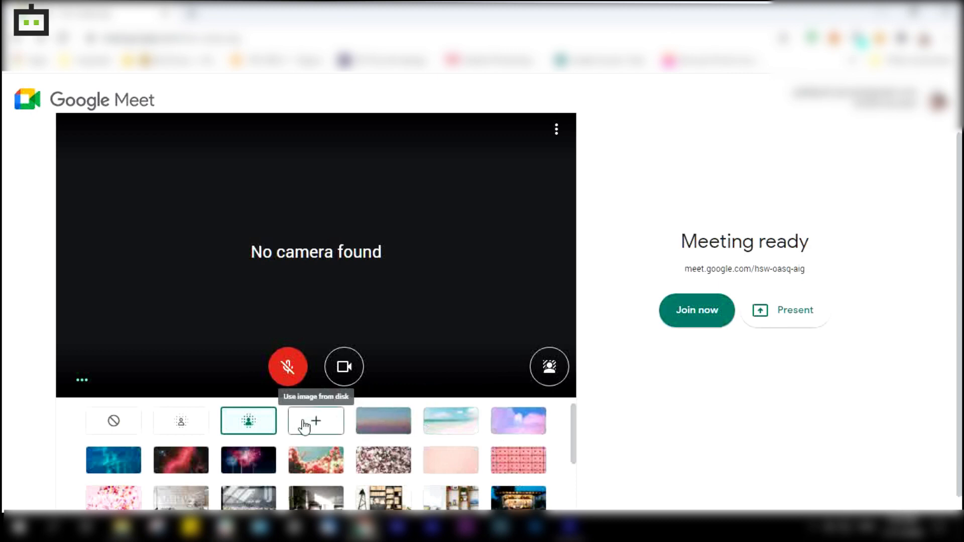
click(315, 421)
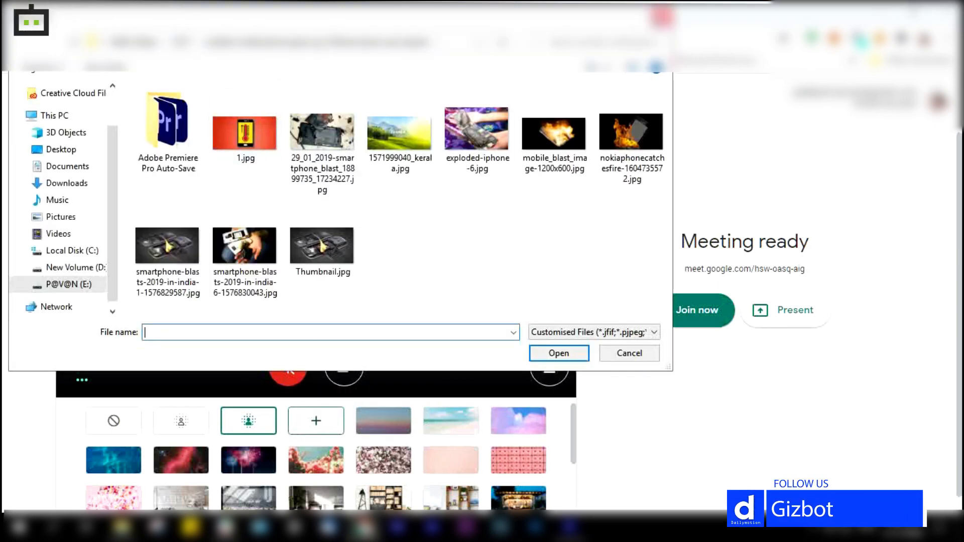
click(628, 353)
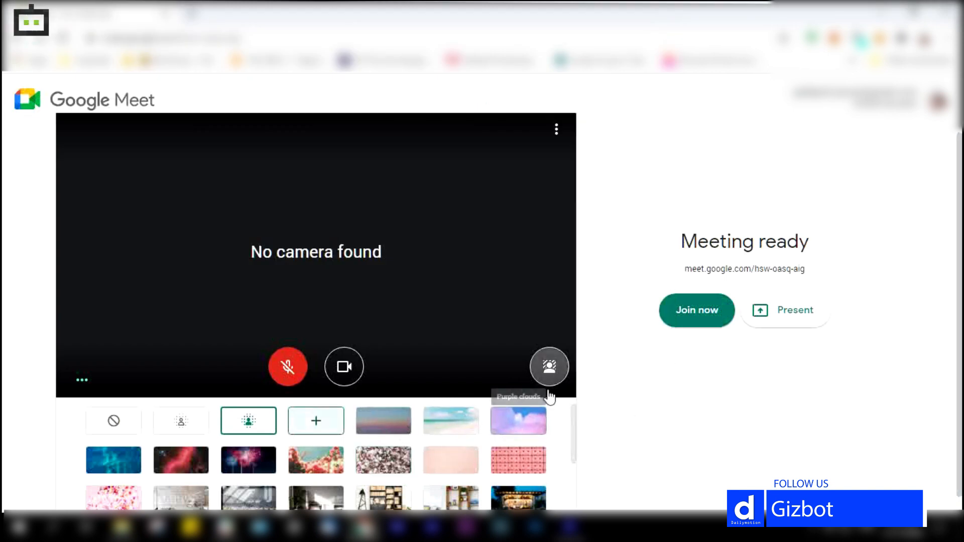
- Close the background panel and bring up the three-dot More options menu, blur still applied
click(548, 367)
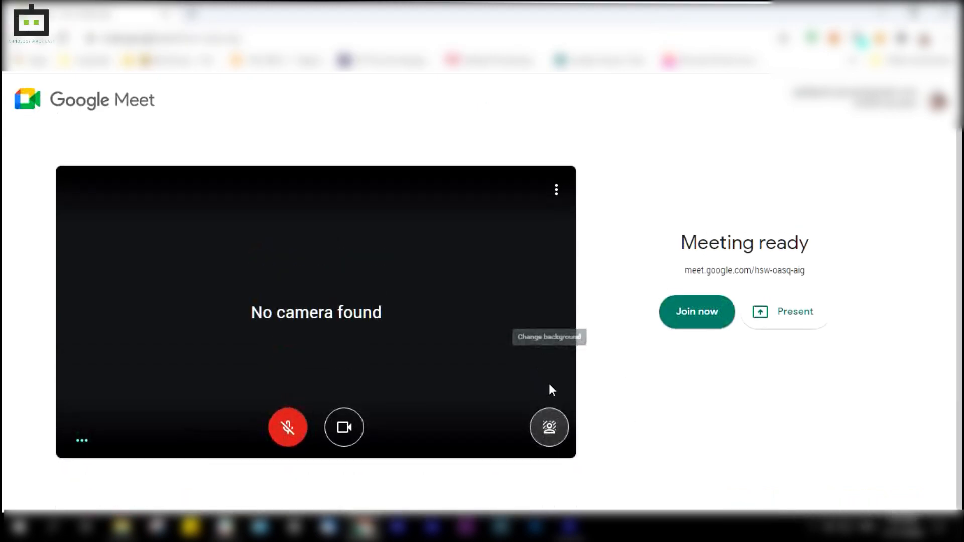
click(549, 427)
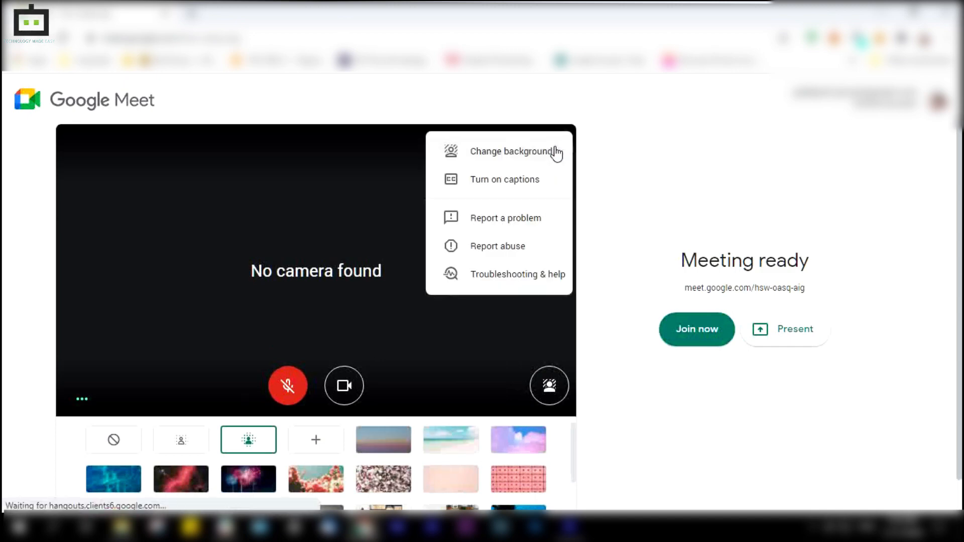